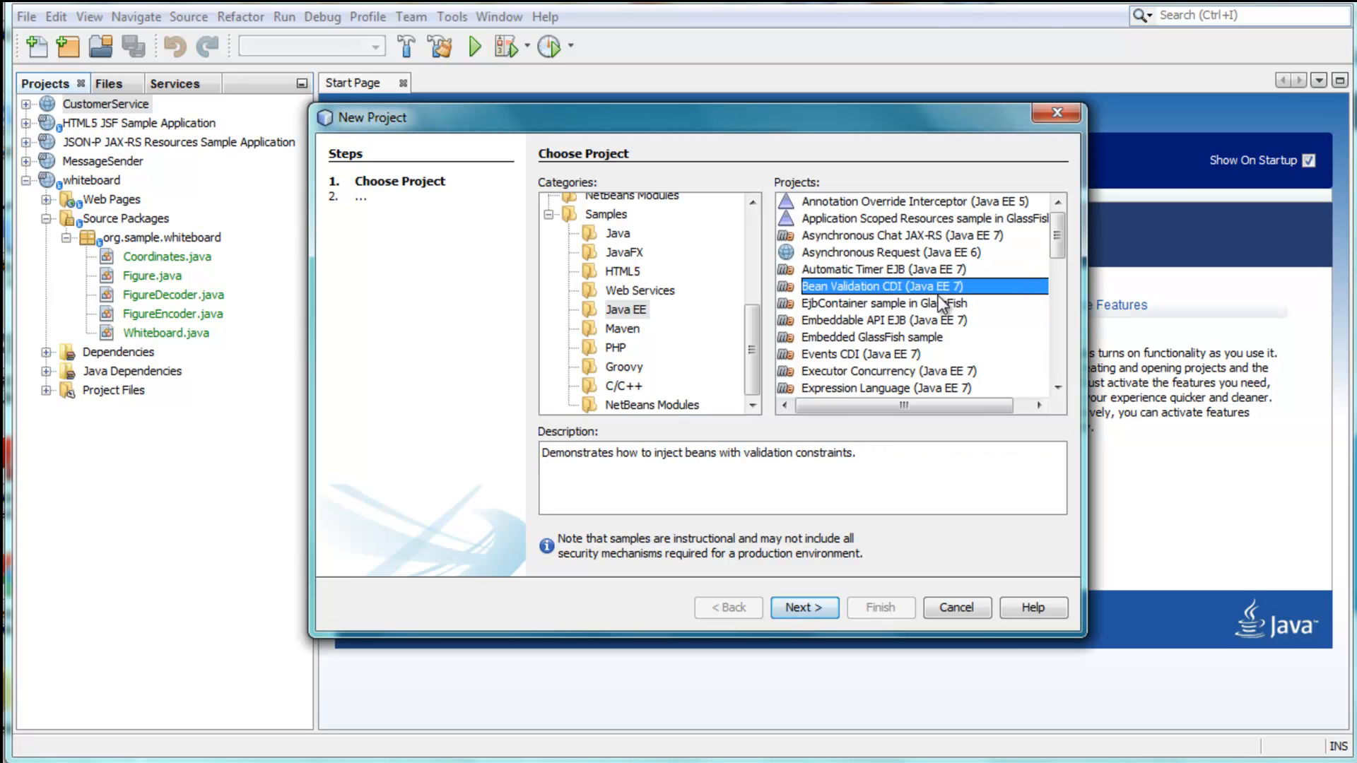
# - Look over a Java EE sample and the Java Web application wizard, then return to the project types
pyautogui.click(880, 320)
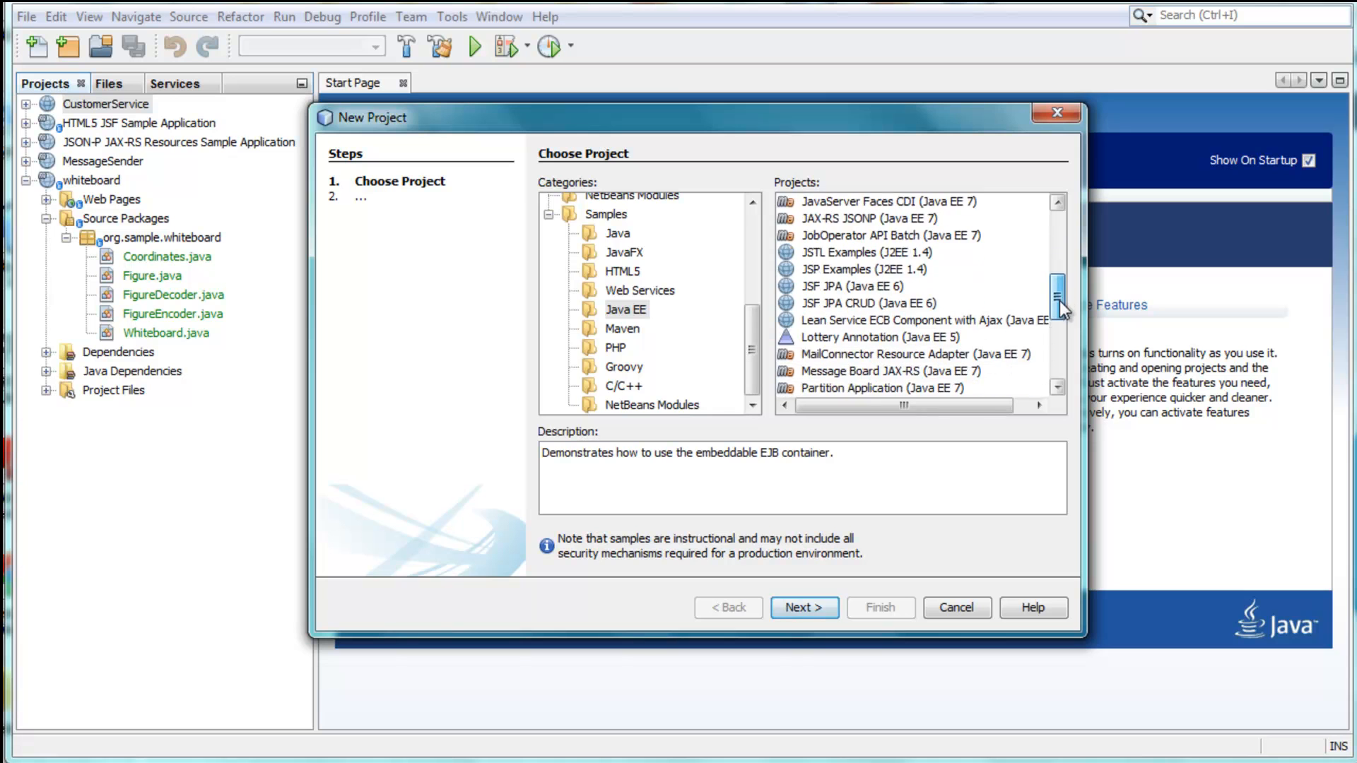
pyautogui.scroll(-3)
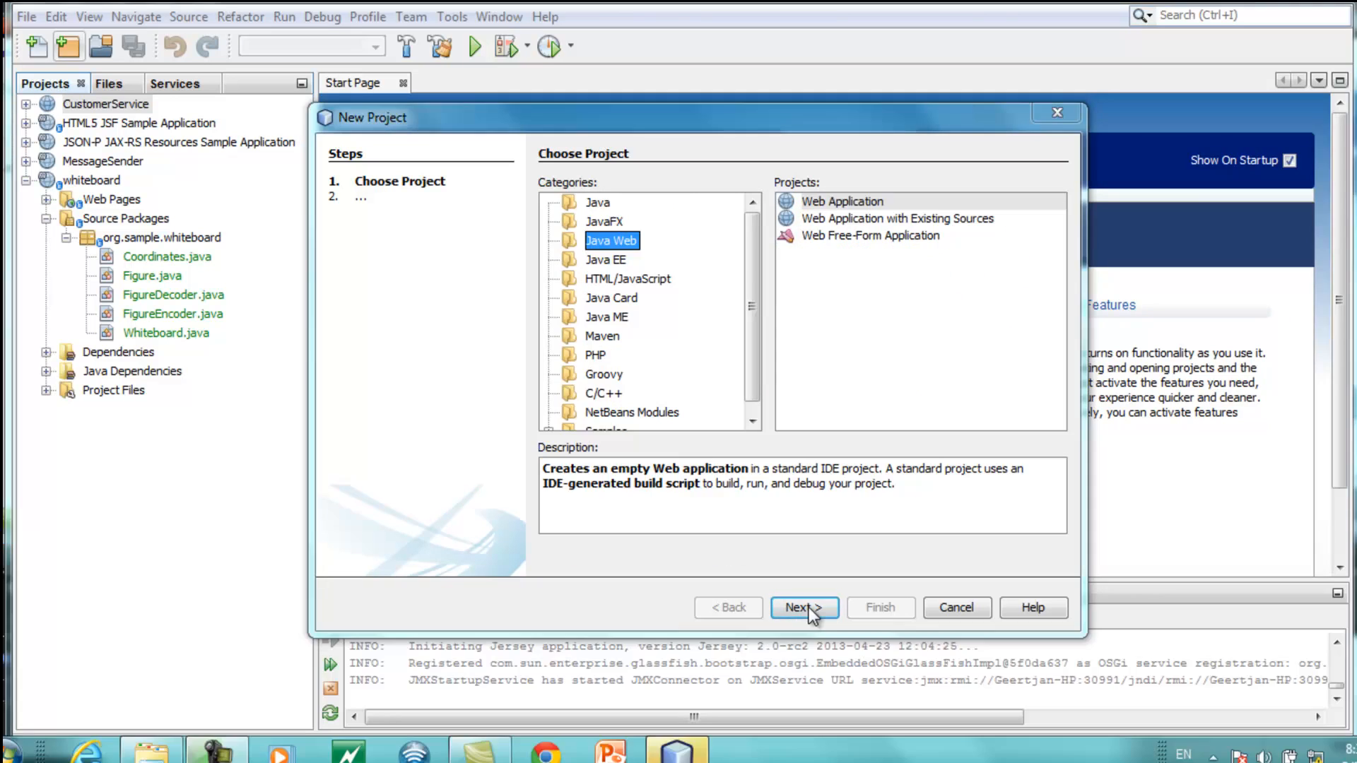
pyautogui.click(803, 608)
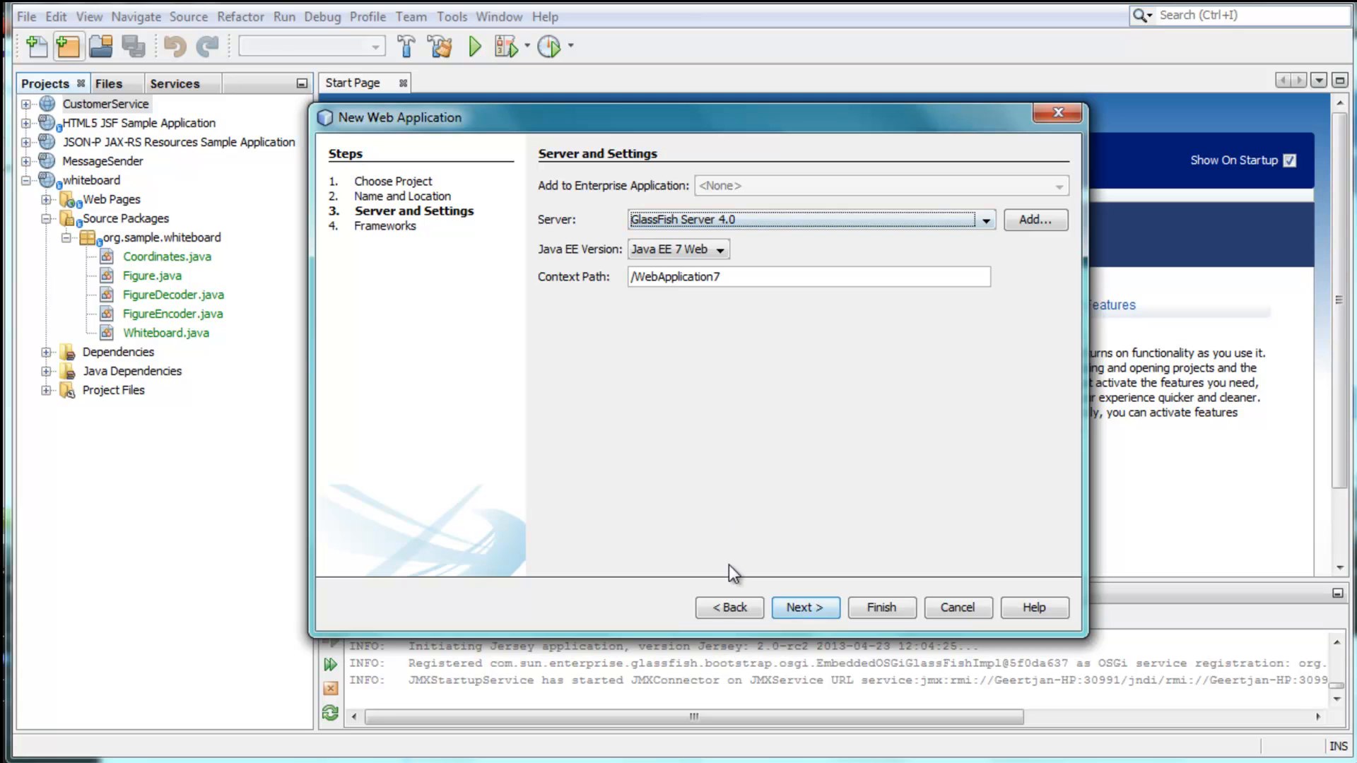
pyautogui.click(729, 608)
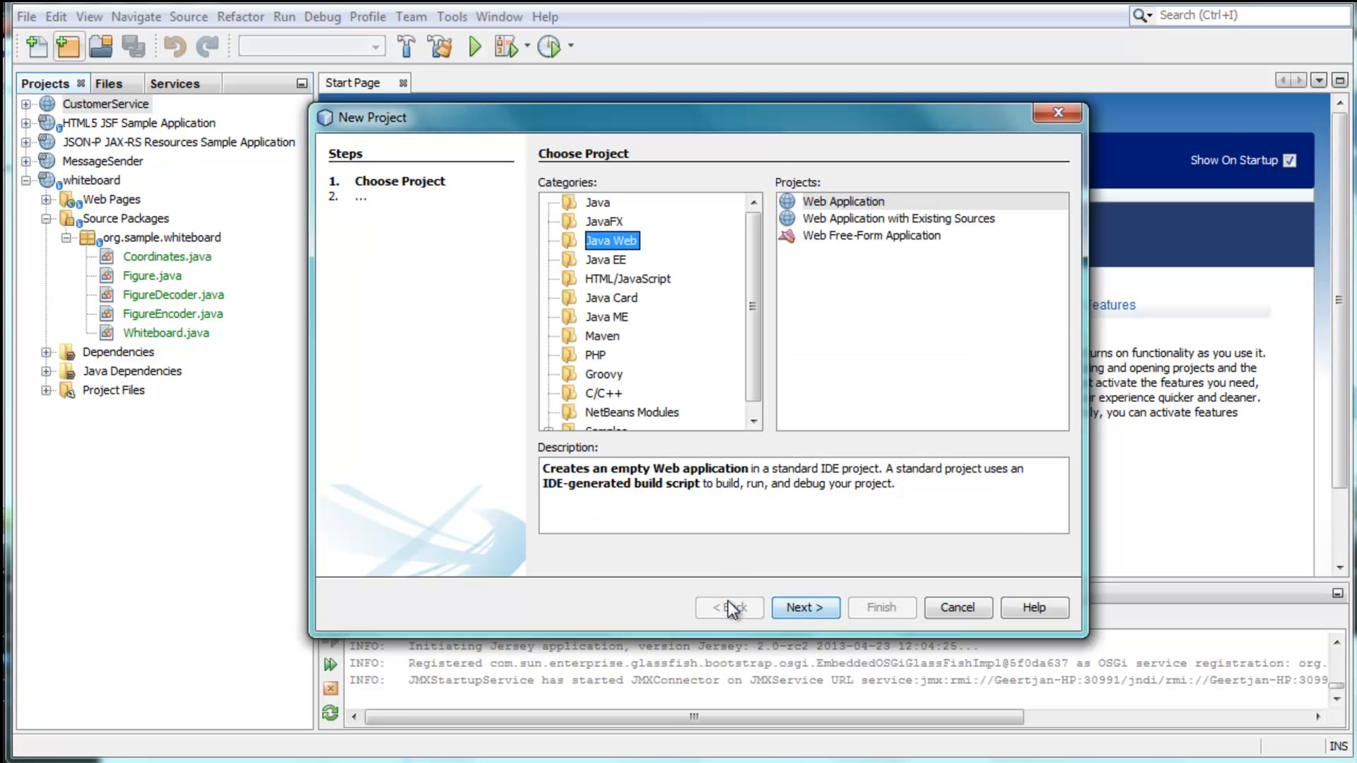
# - Choose the Maven Web Application project type and continue past the type choice
pyautogui.click(602, 337)
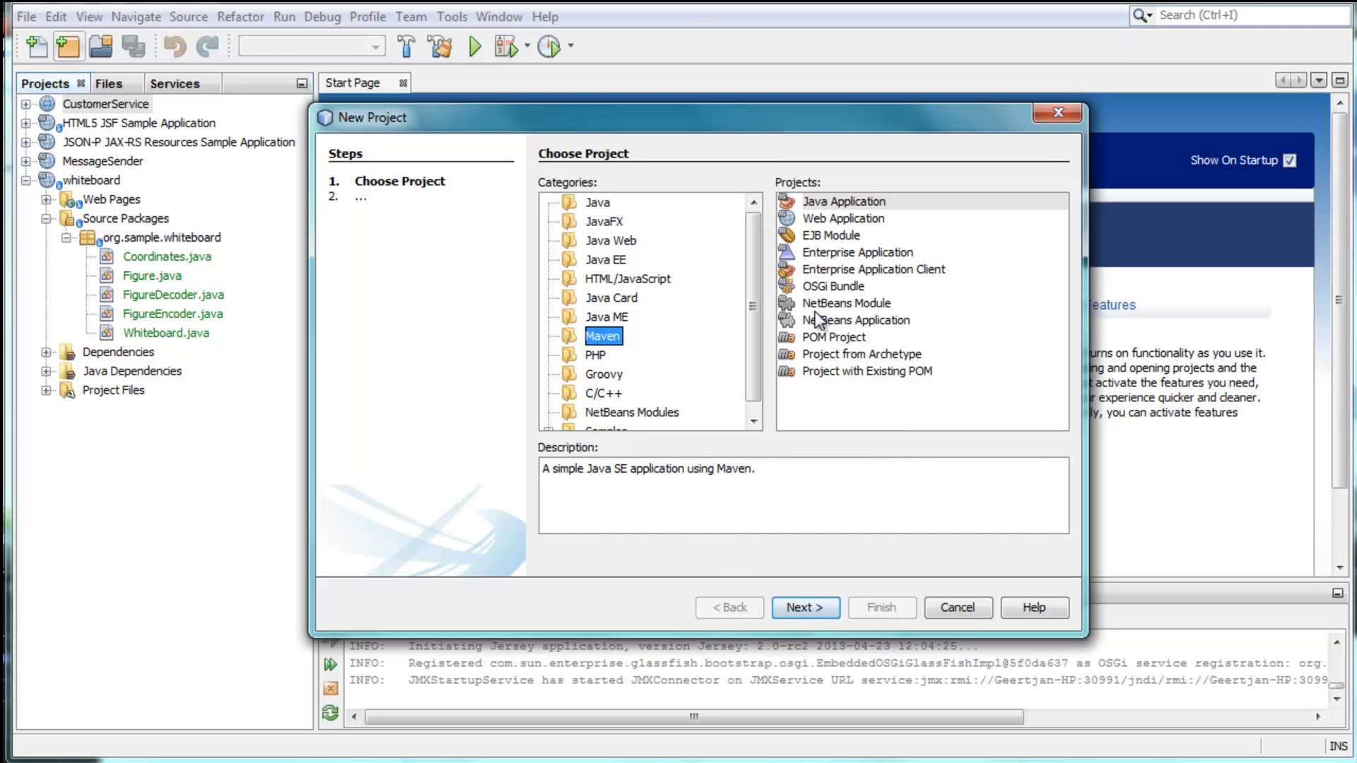
pyautogui.click(842, 218)
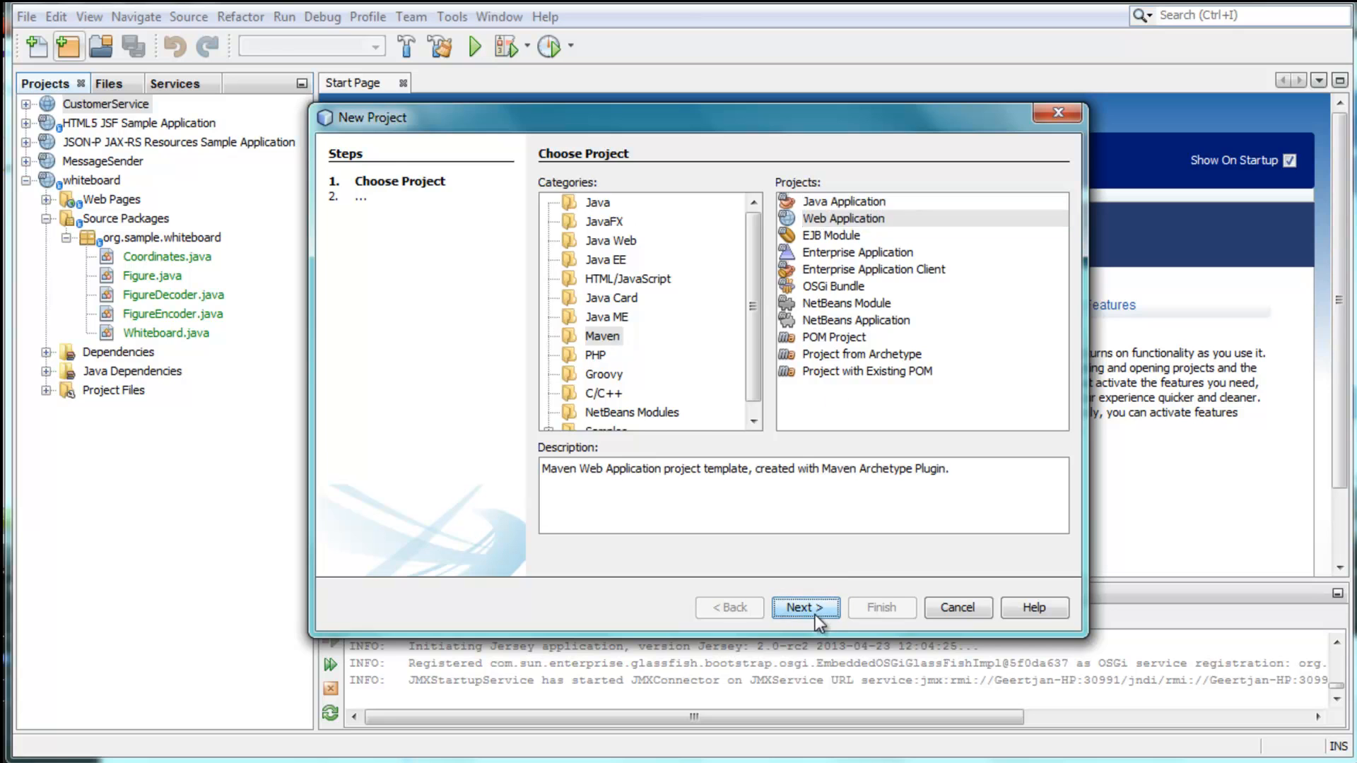
pyautogui.click(804, 608)
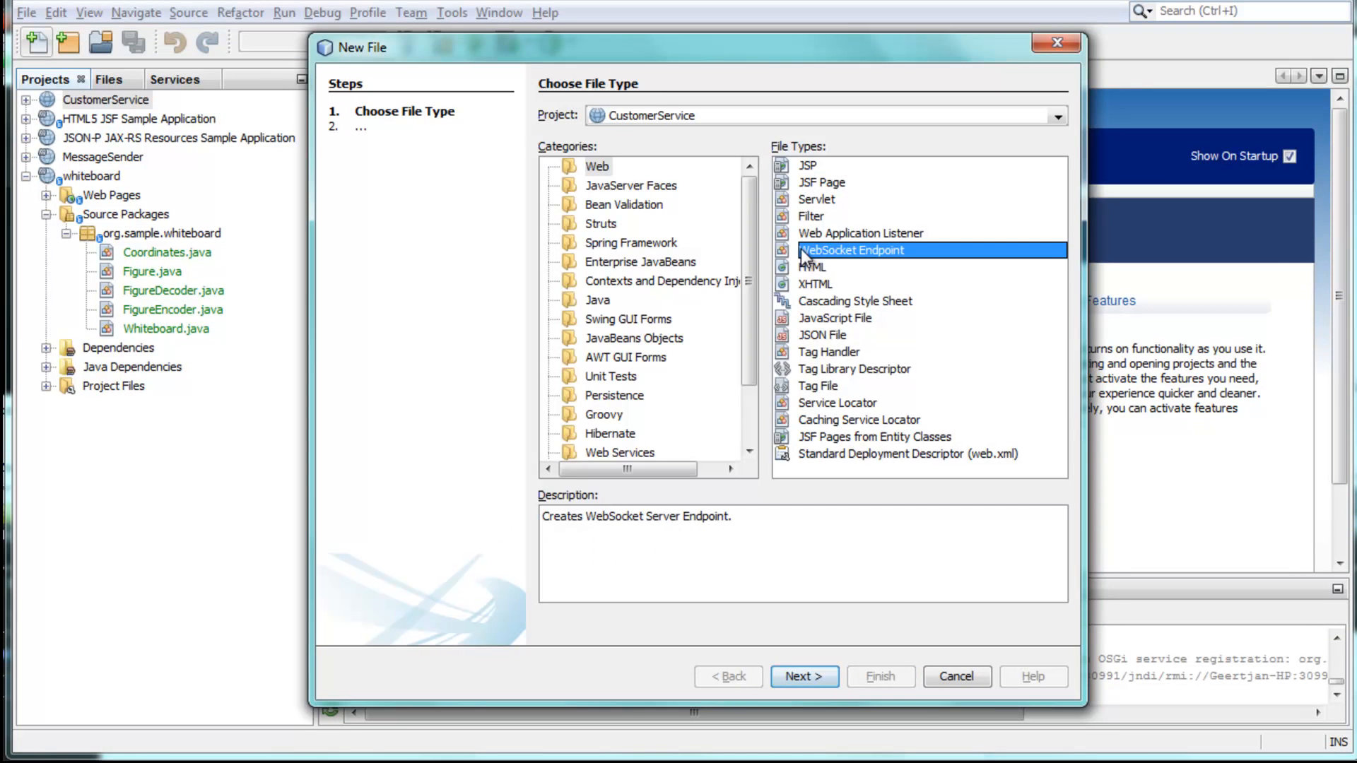
# - Review the Message-Driven Bean and CORS Filter types, then choose RESTful Java Client
pyautogui.click(639, 263)
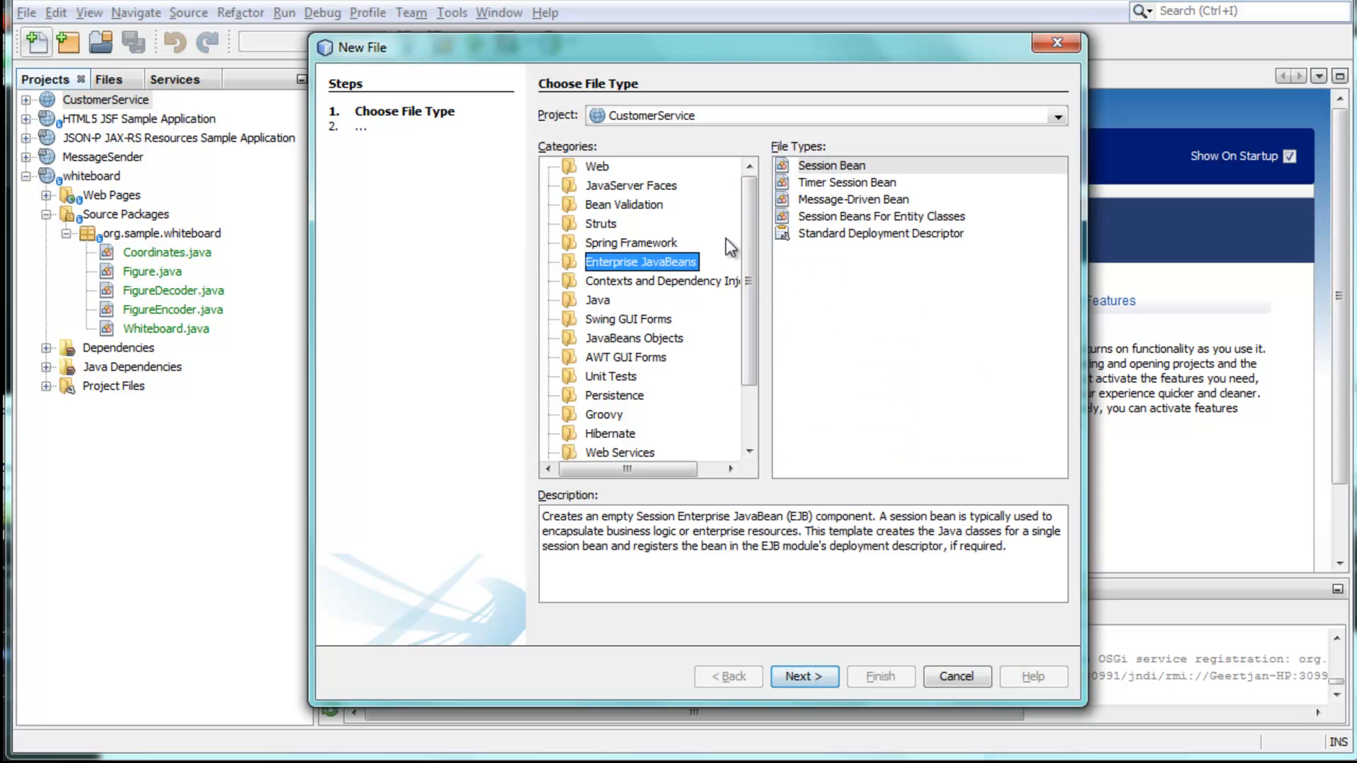
pyautogui.click(854, 200)
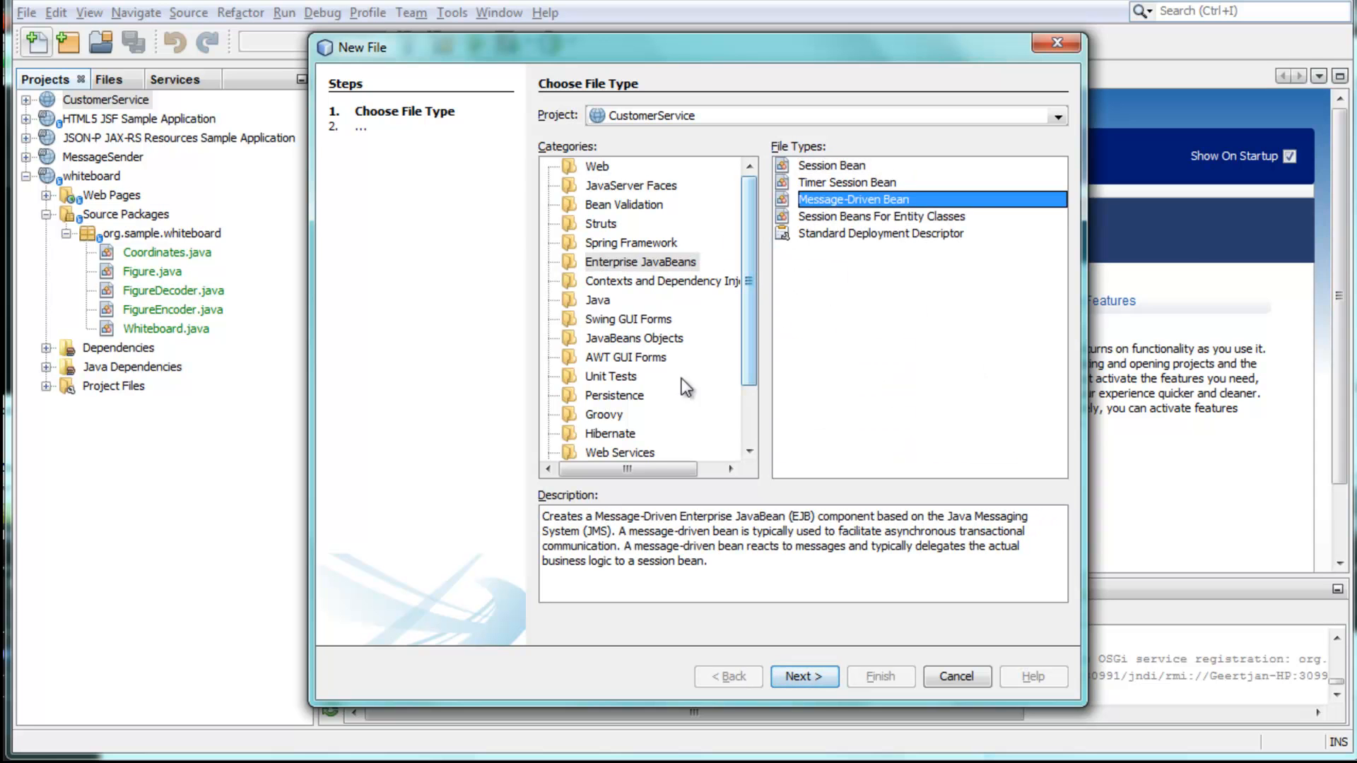
pyautogui.click(619, 453)
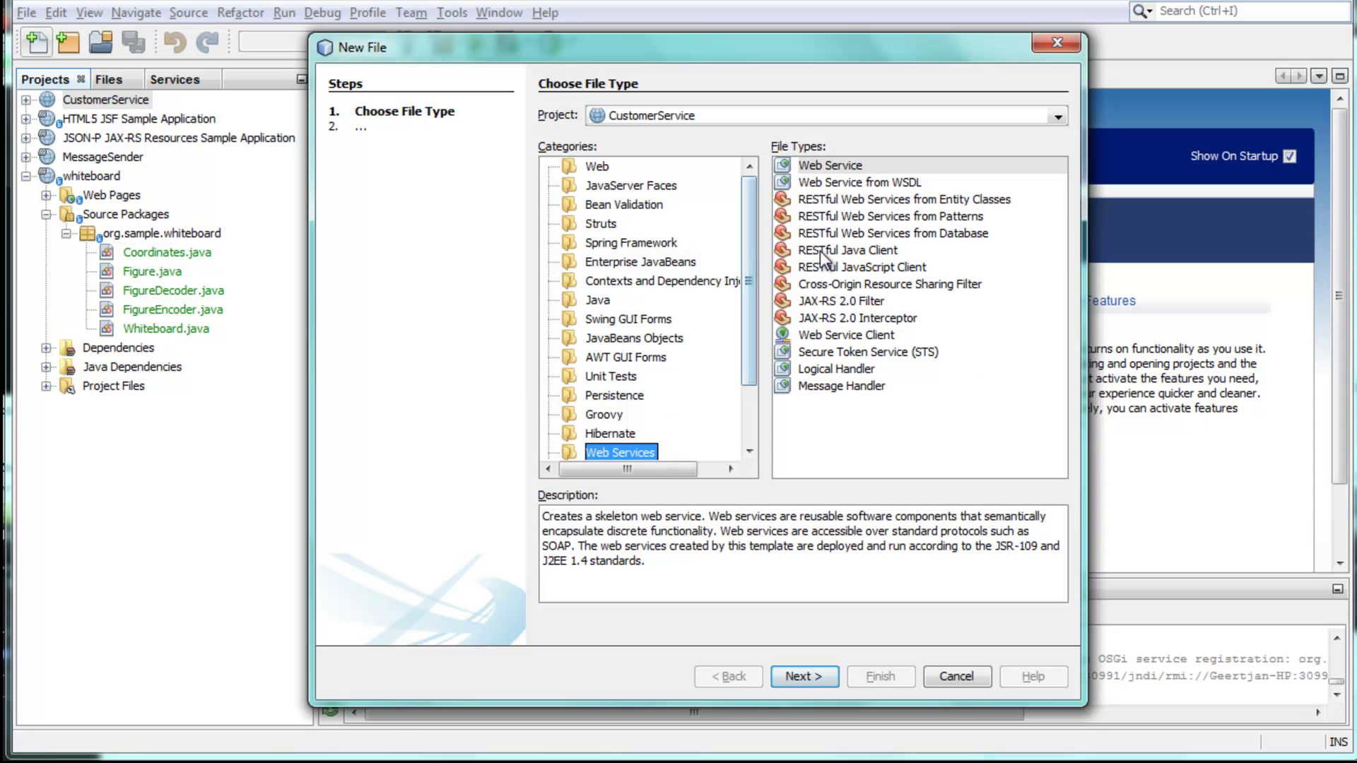
pyautogui.click(890, 284)
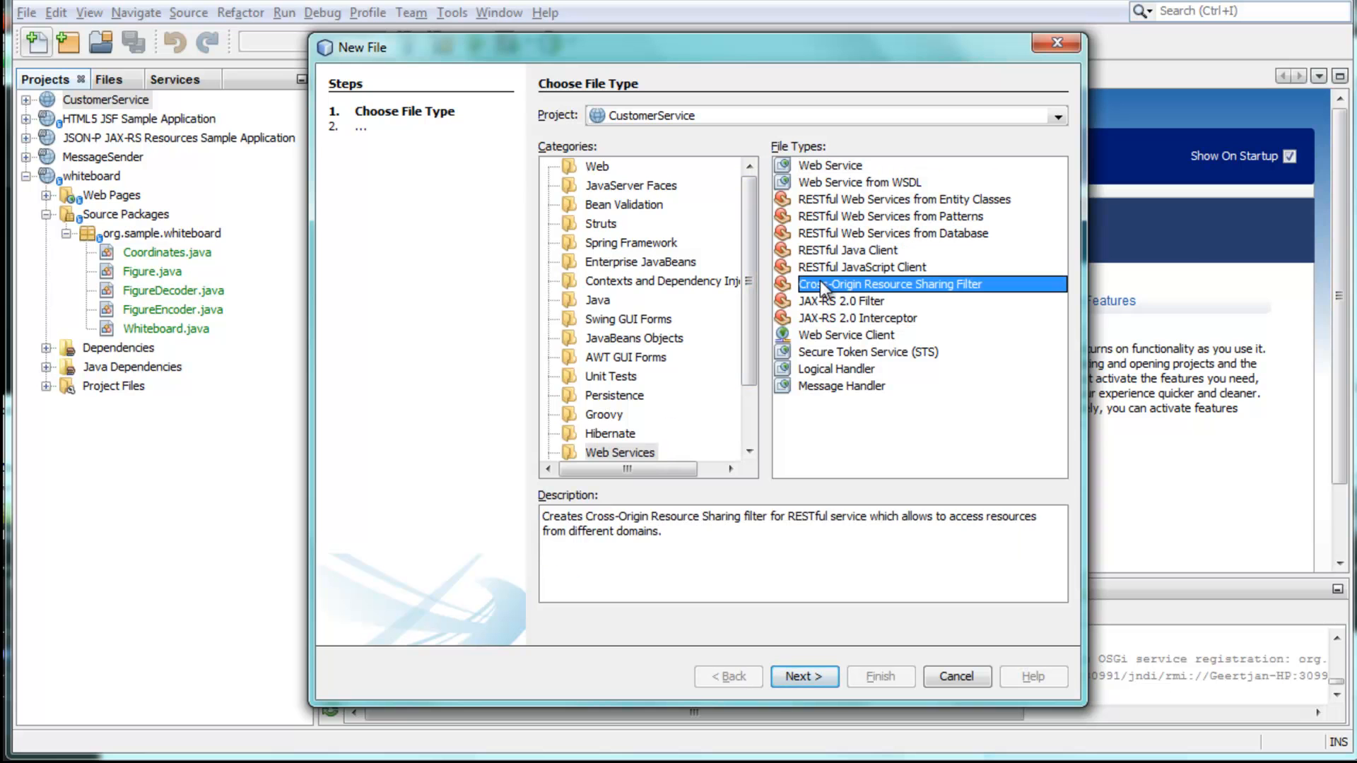
pyautogui.click(844, 300)
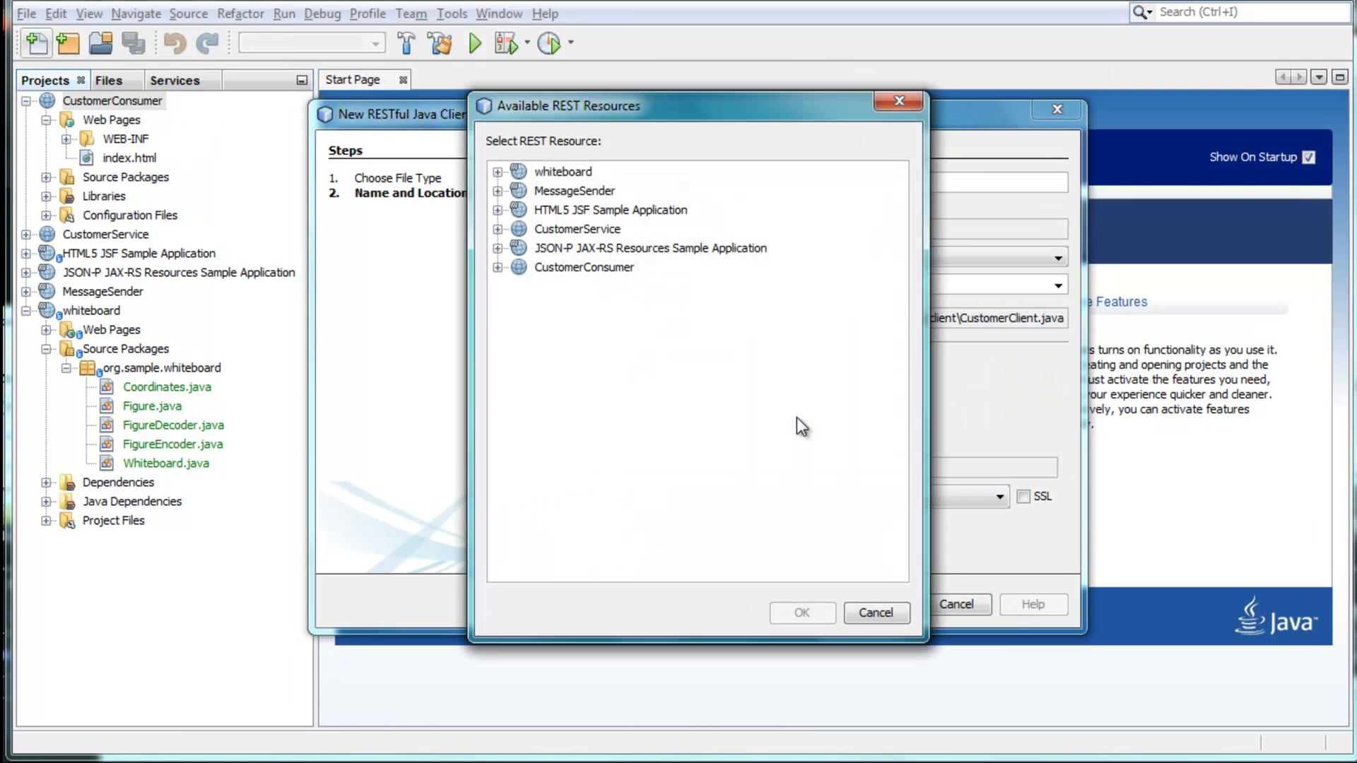
# - Select CustomerFacadeREST under CustomerService as the resource and generate CustomerClient
pyautogui.click(497, 229)
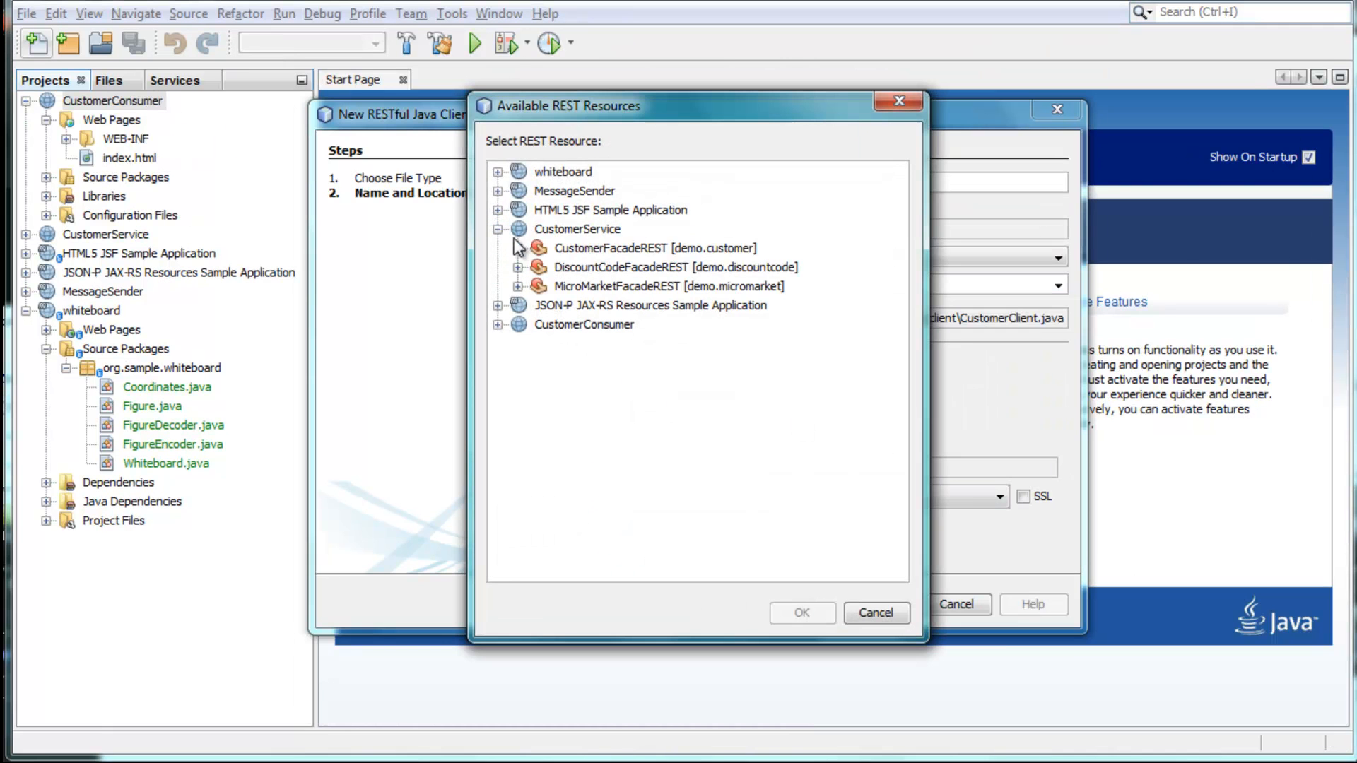
pyautogui.click(653, 247)
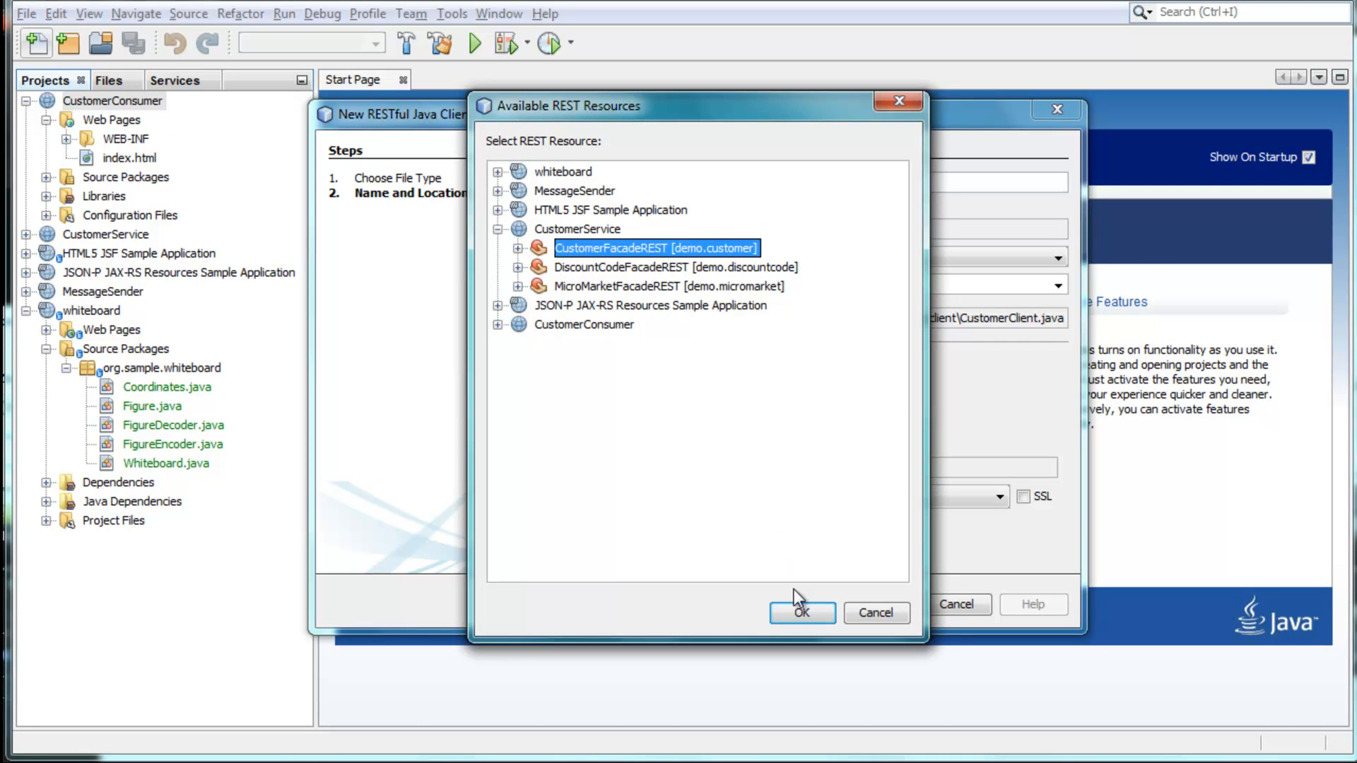
pyautogui.click(803, 612)
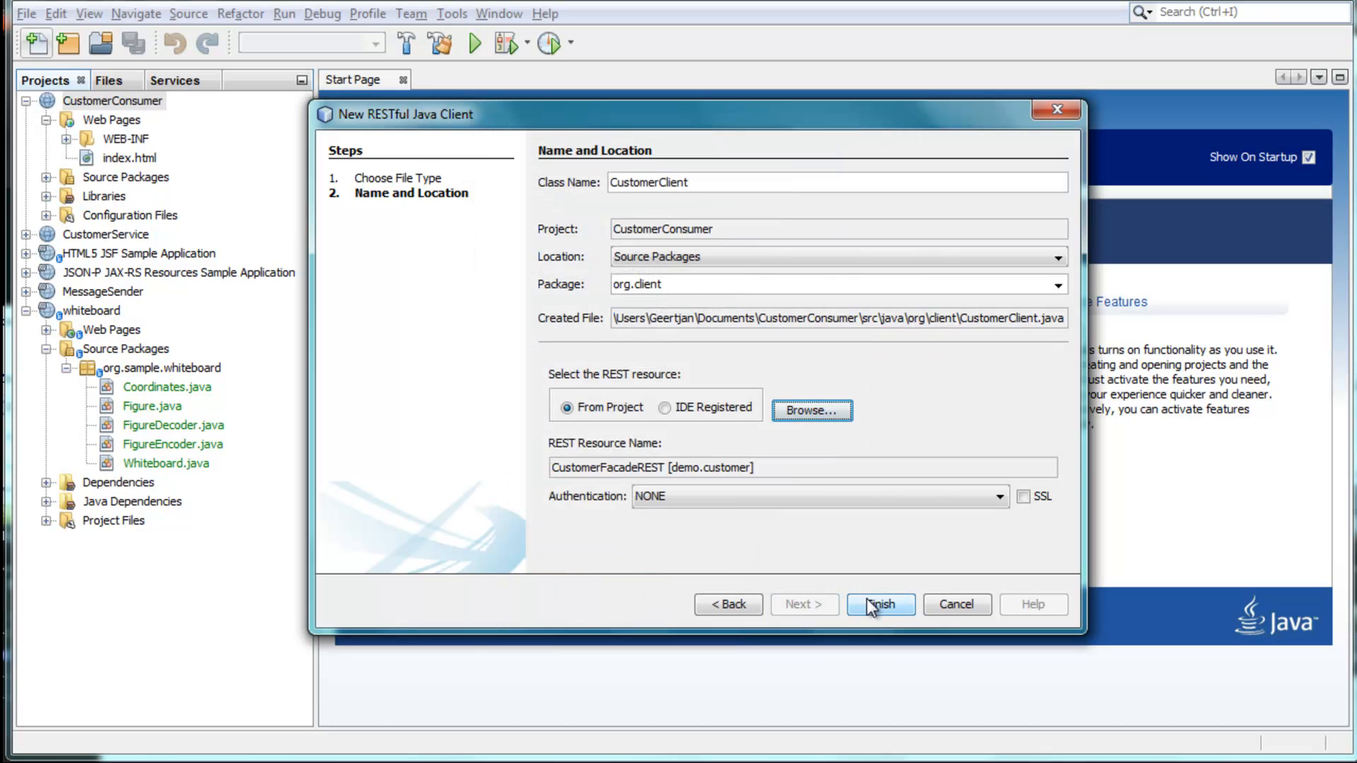
pyautogui.click(880, 605)
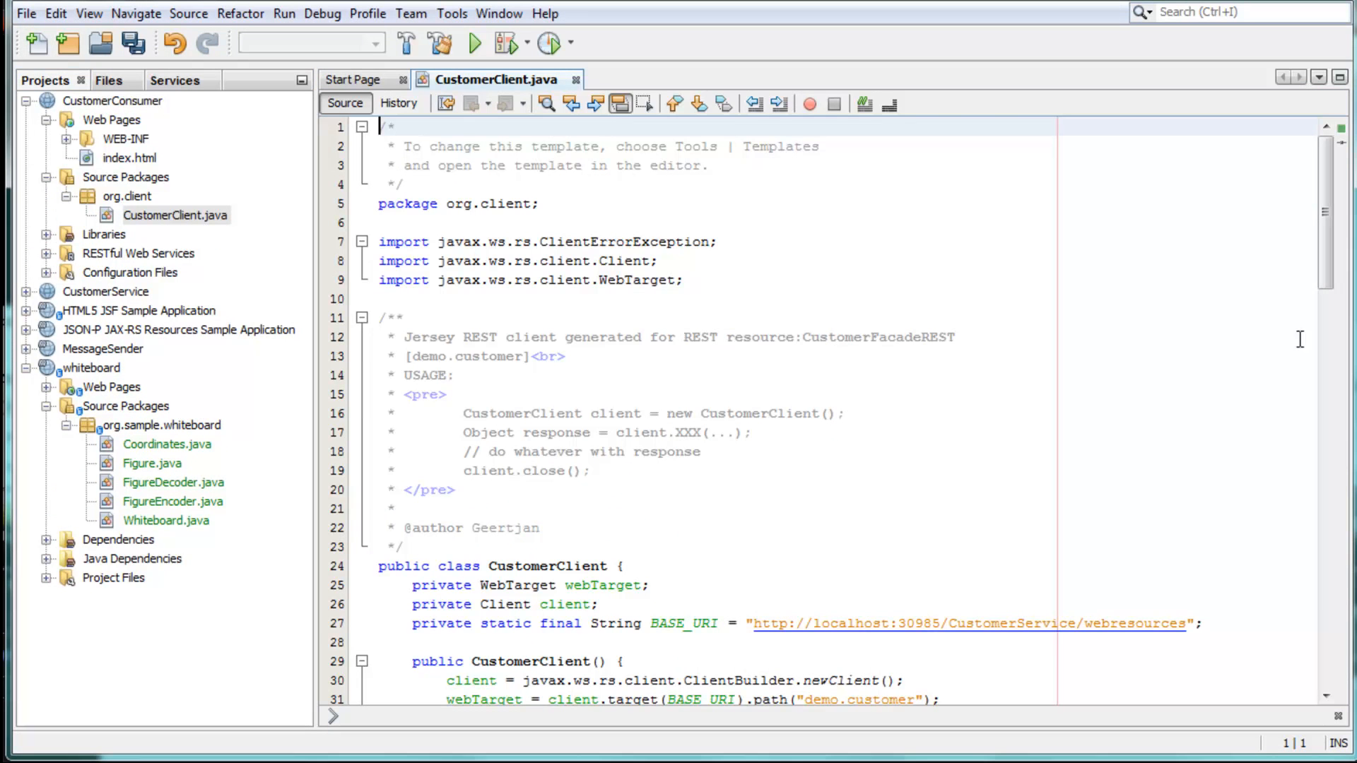
# - Scroll through CustomerClient.java and bring up CustomerMessageServlet's code-generation menu
pyautogui.scroll(-3)
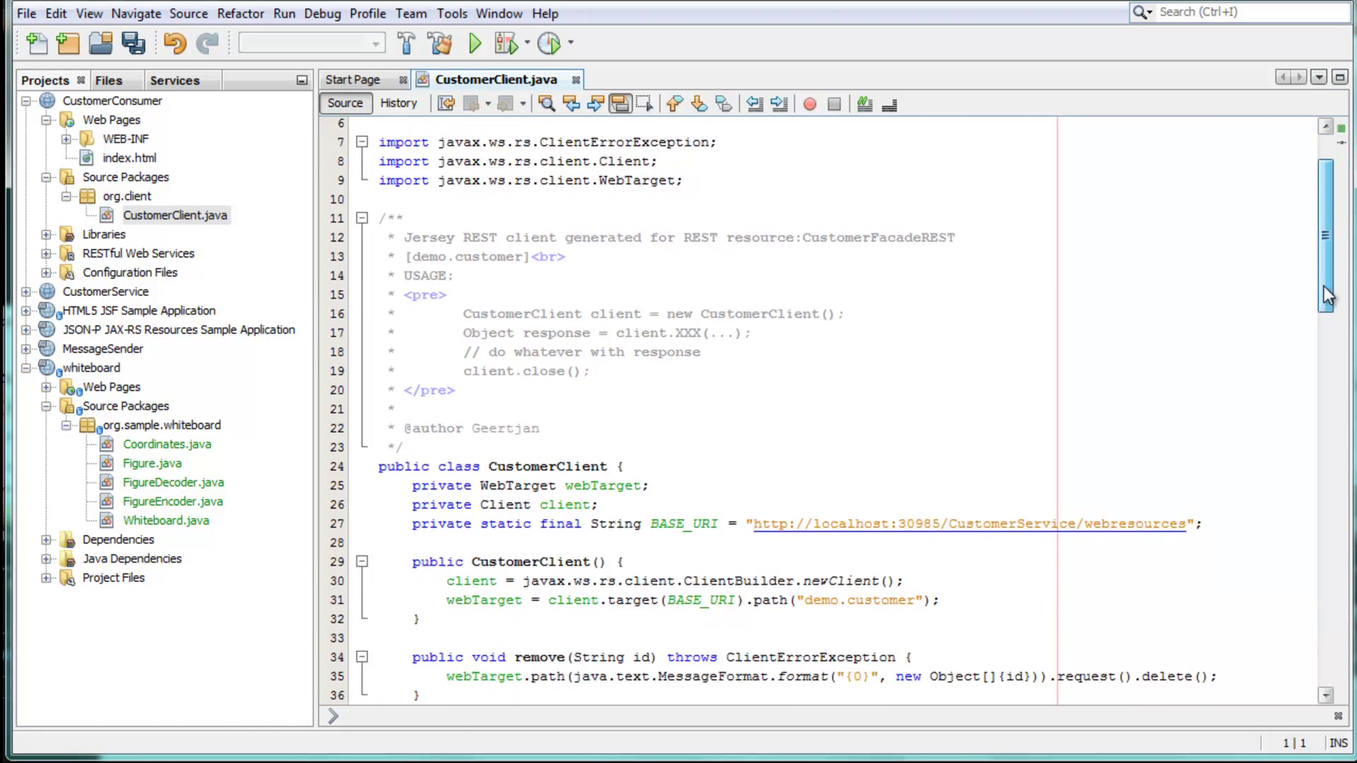
pyautogui.scroll(-3)
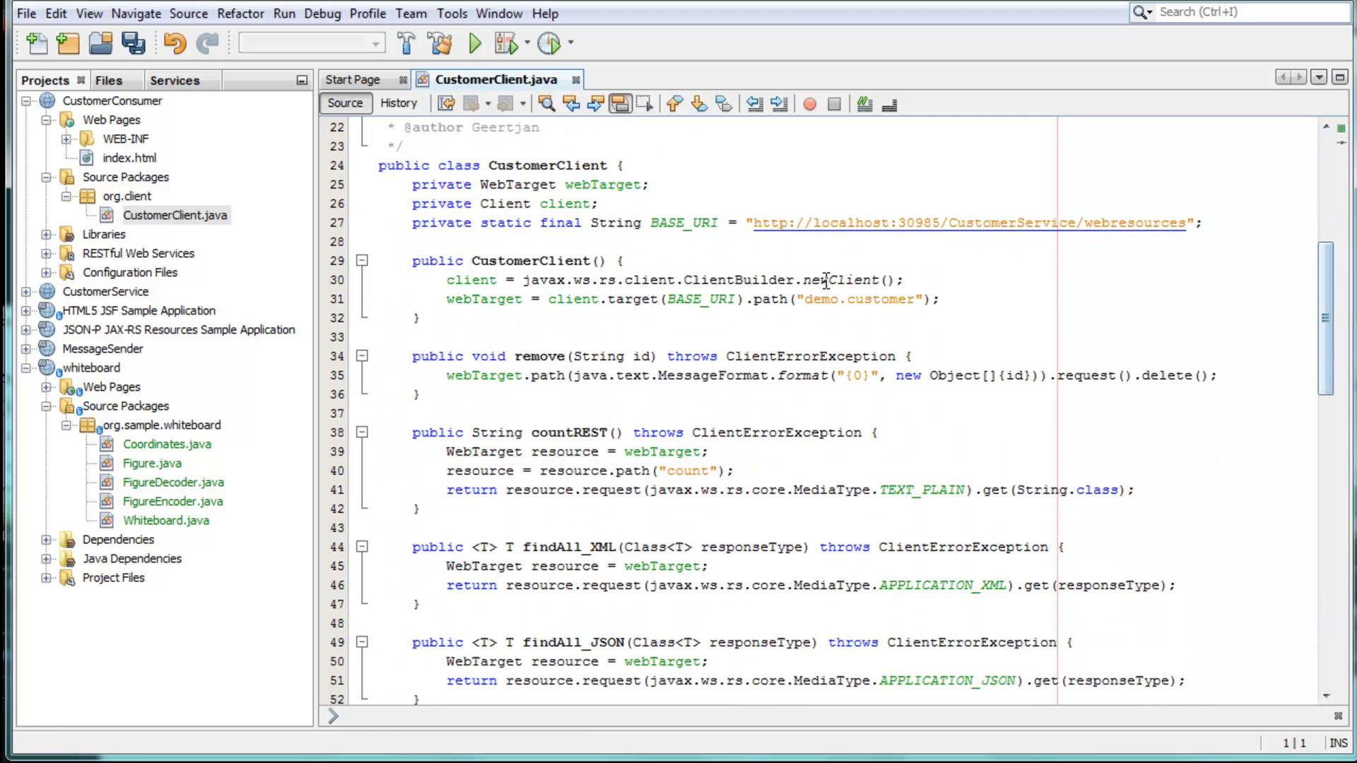
pyautogui.click(834, 280)
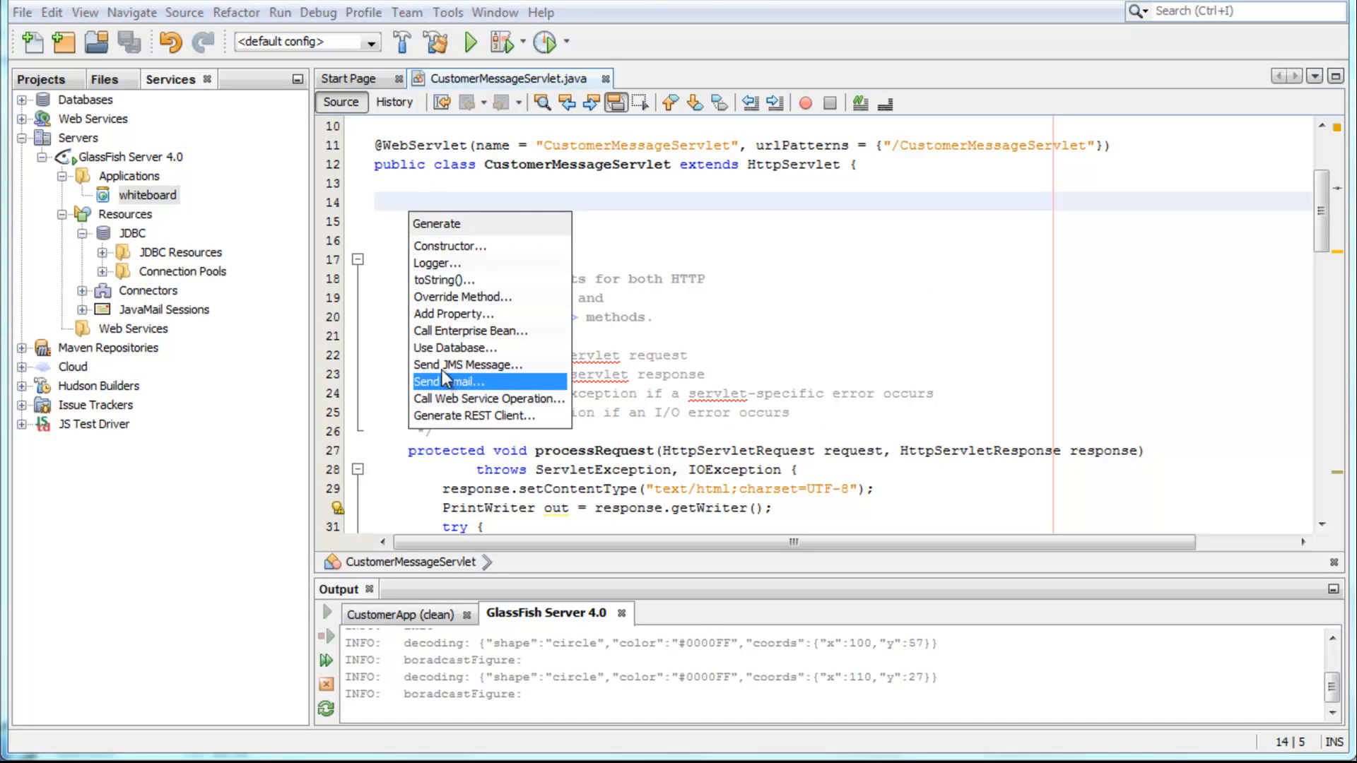
# - Insert Send JMS Message code with defaults and view the injected jms/myqueue Queue and JMSContext
pyautogui.click(467, 365)
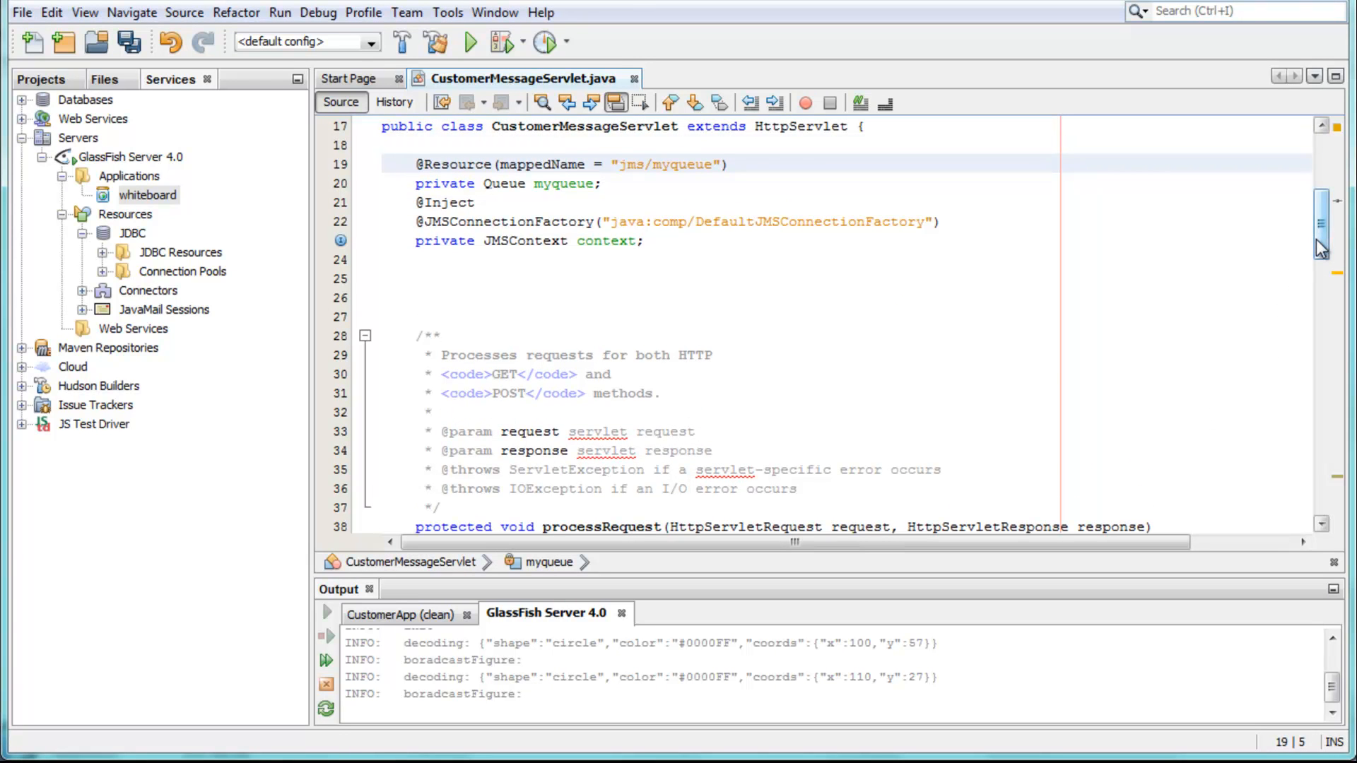
pyautogui.scroll(-3)
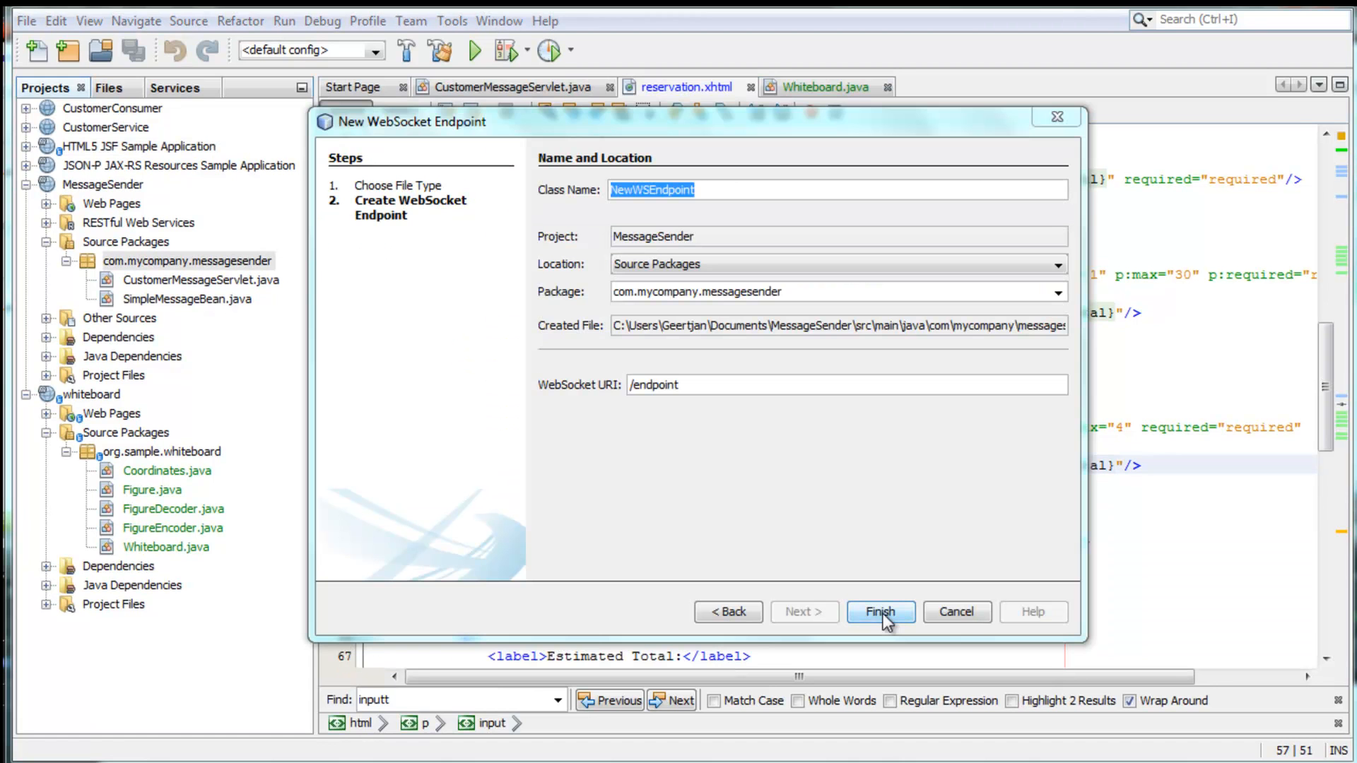
# - Finish the NewWSEndpoint class with its onMessage stub and compare it with Whiteboard.java
pyautogui.click(880, 611)
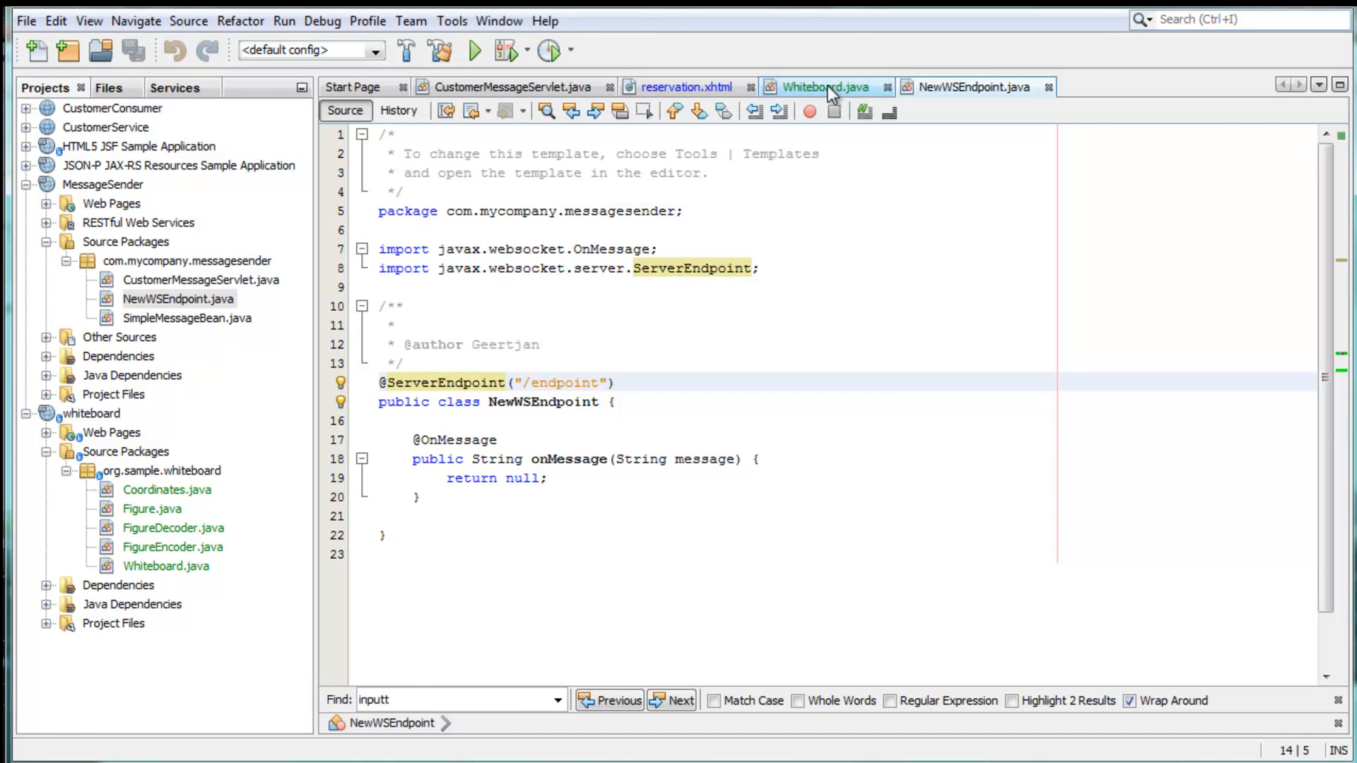
pyautogui.click(825, 86)
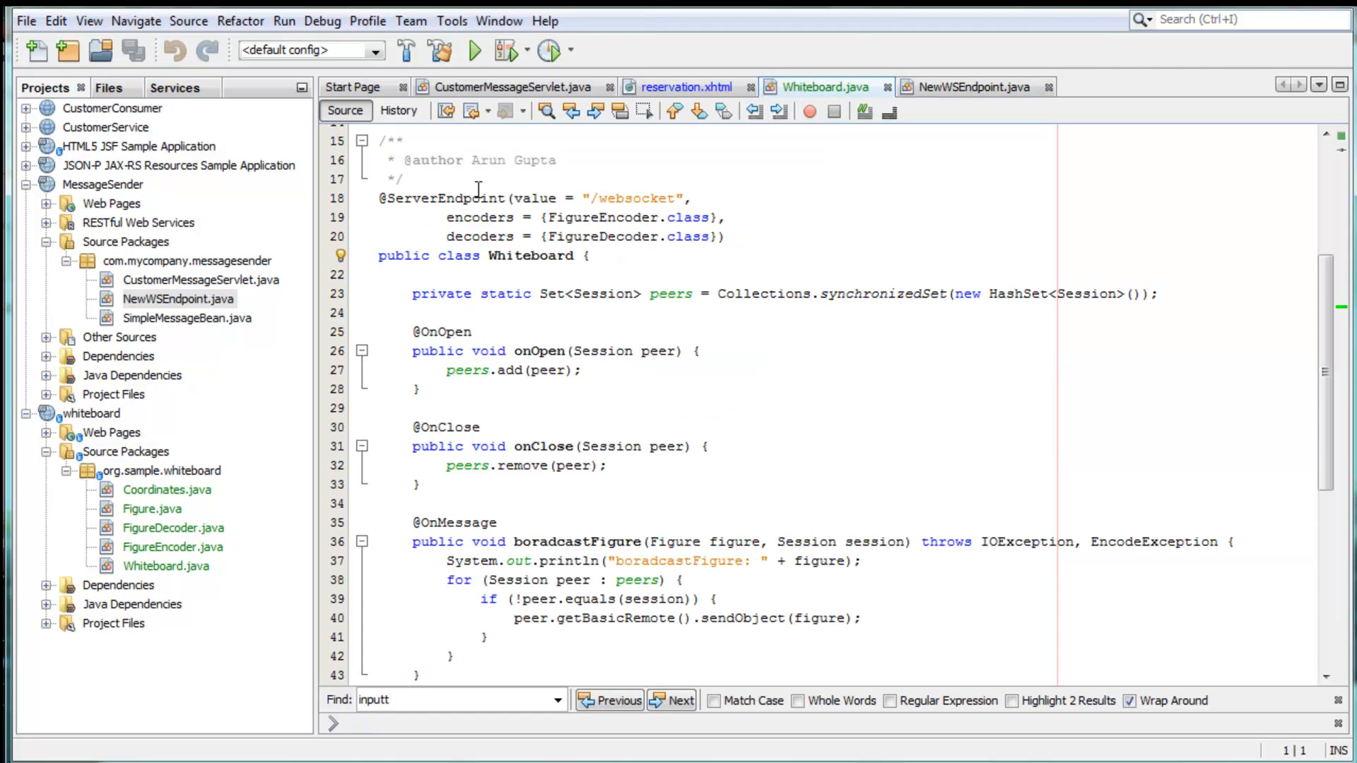